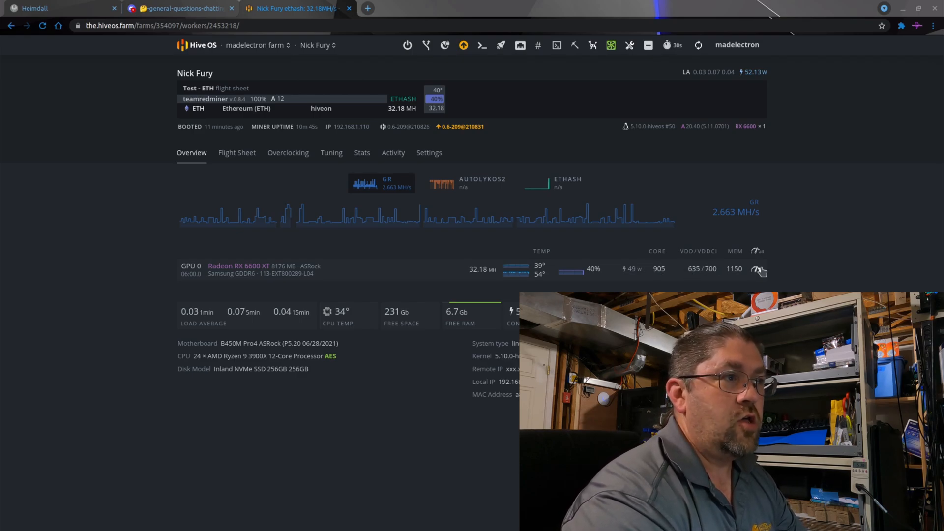
click(757, 269)
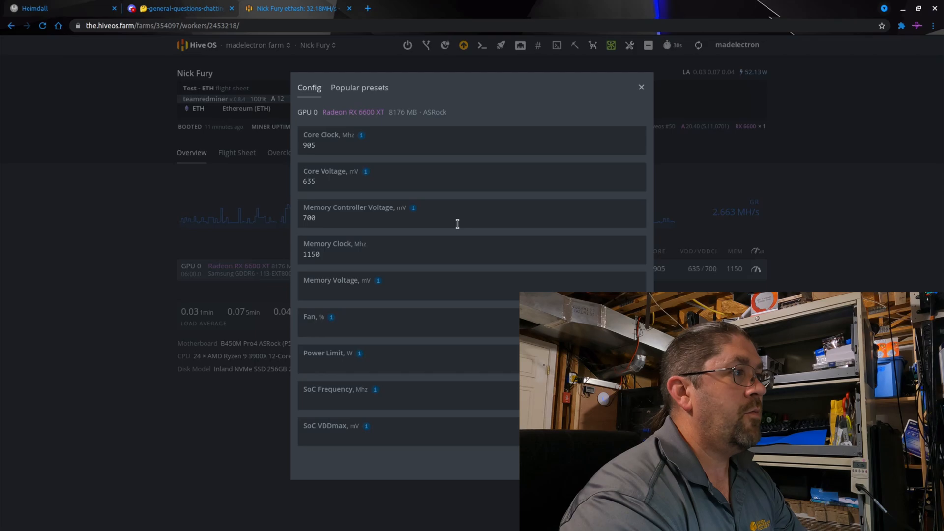
click(471, 216)
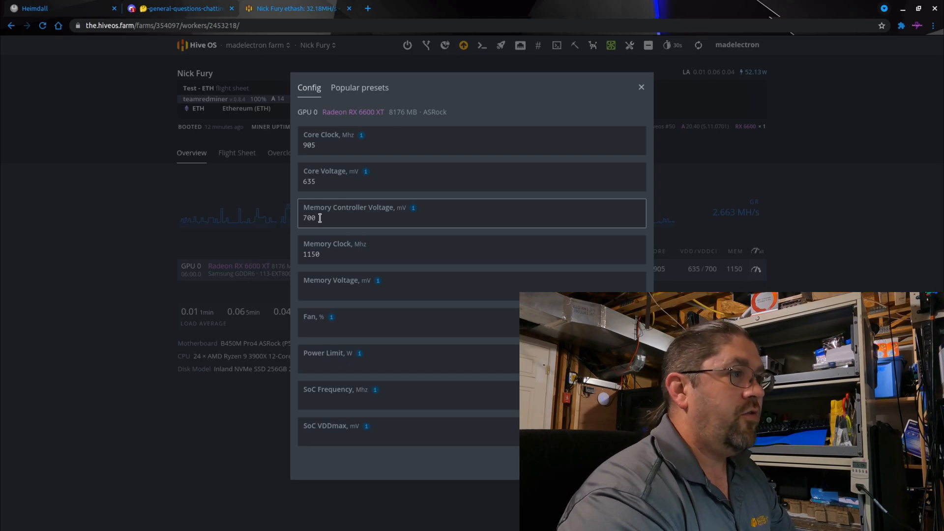
click(422, 358)
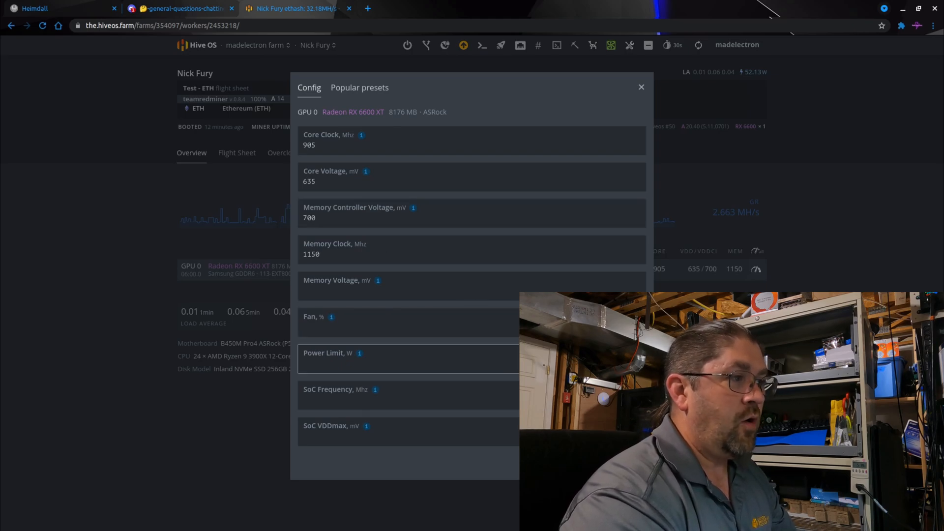
click(641, 87)
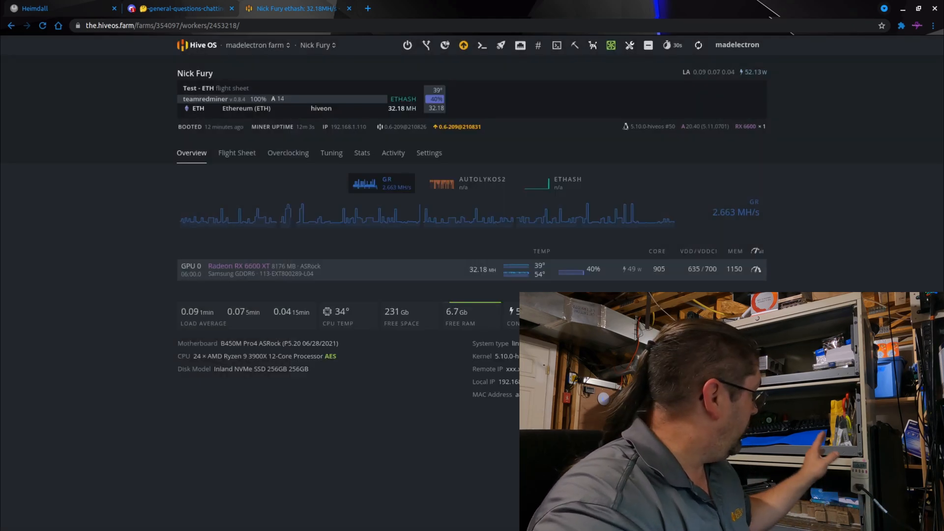